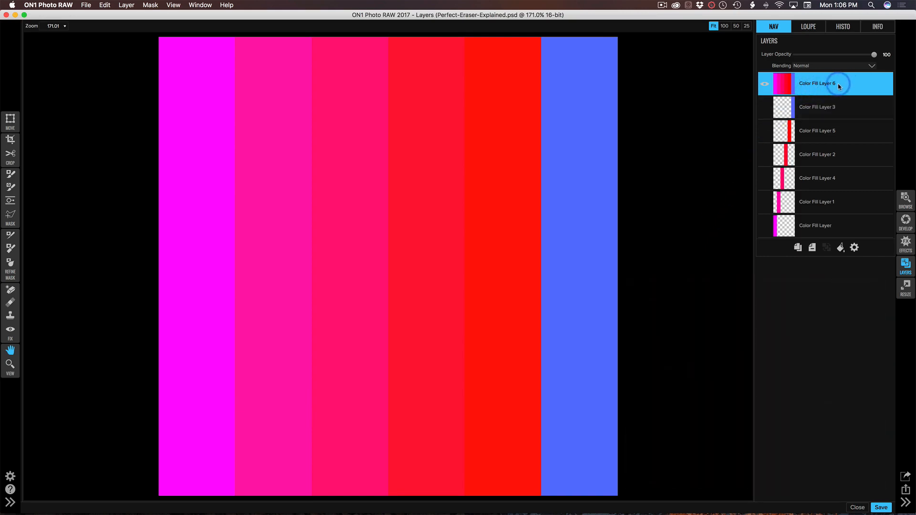
pyautogui.moveTo(839, 86)
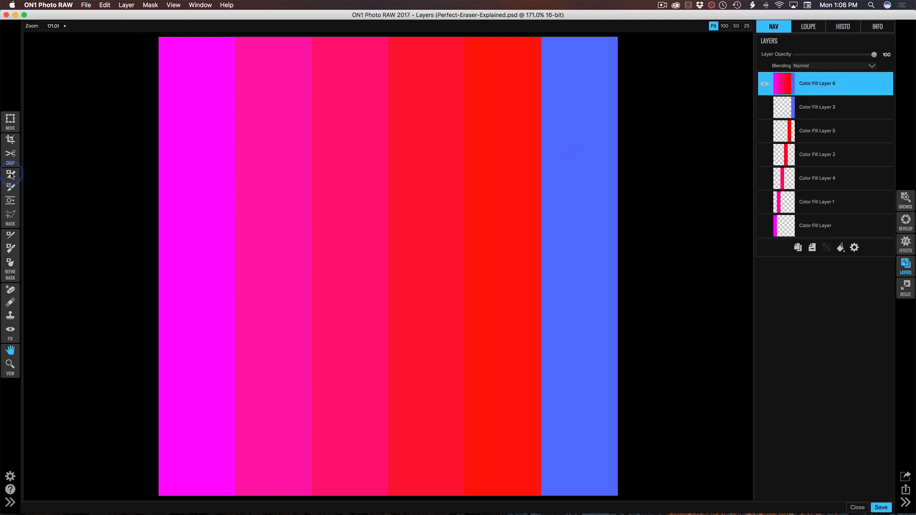
# Activate the Masking Brush and toggle its mode from Paint Out to Paint In and back.
pyautogui.click(11, 174)
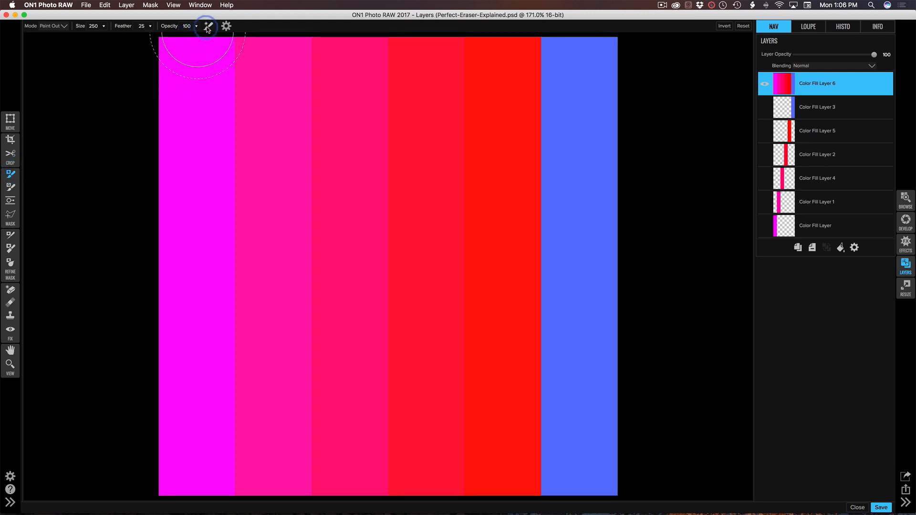
pyautogui.moveTo(207, 27)
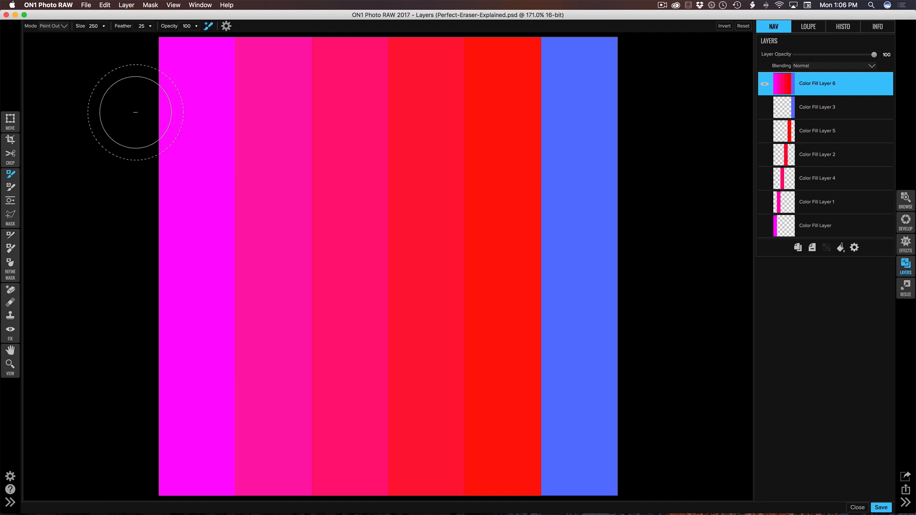
pyautogui.click(52, 26)
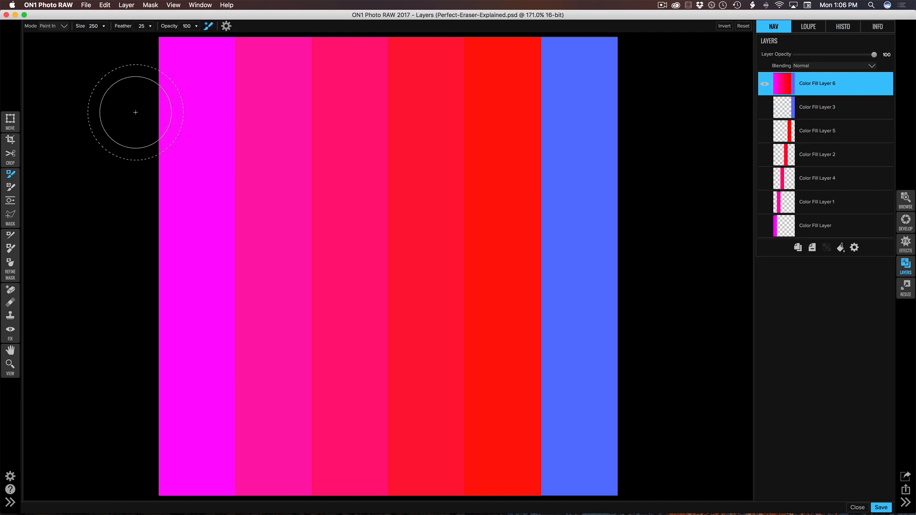
pyautogui.moveTo(92, 90)
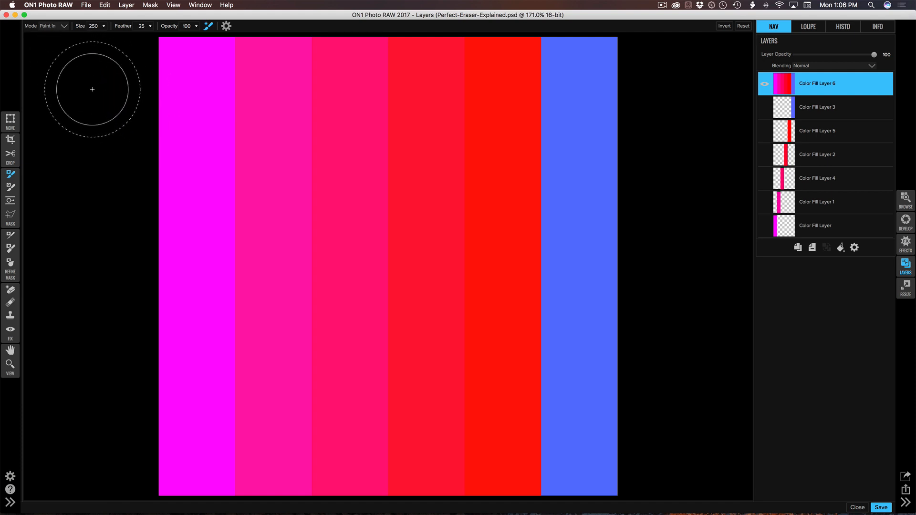
pyautogui.click(54, 24)
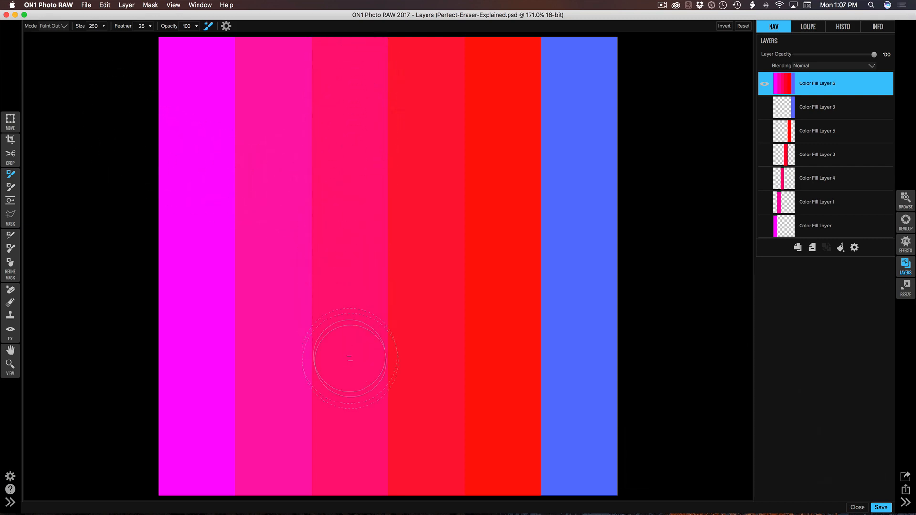
pyautogui.moveTo(354, 169)
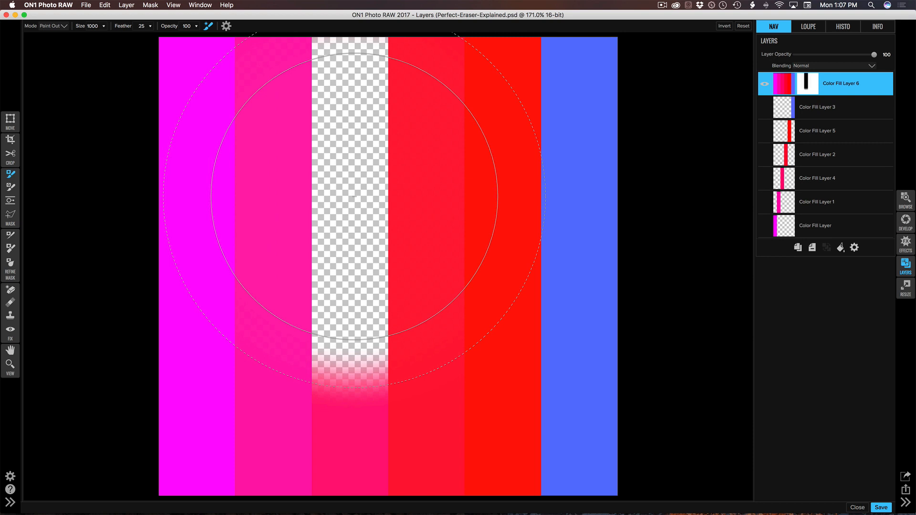
# Undo the stripe mask and brush a test dab across the third and fourth stripes.
pyautogui.click(349, 197)
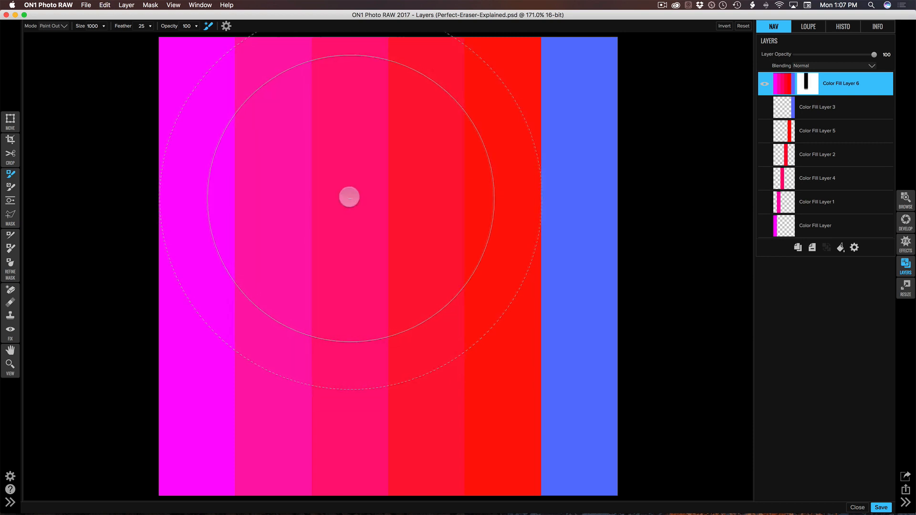
pyautogui.moveTo(349, 203)
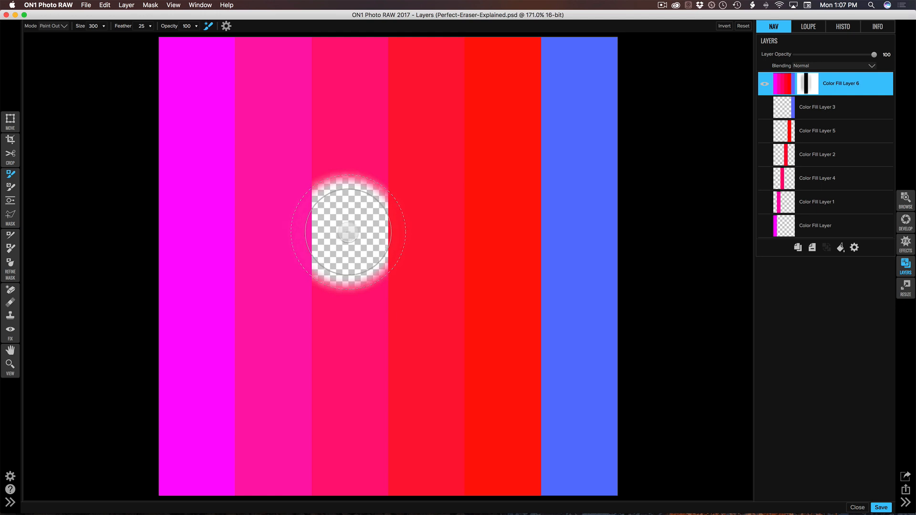
pyautogui.moveTo(347, 234); pyautogui.dragTo(371, 234)
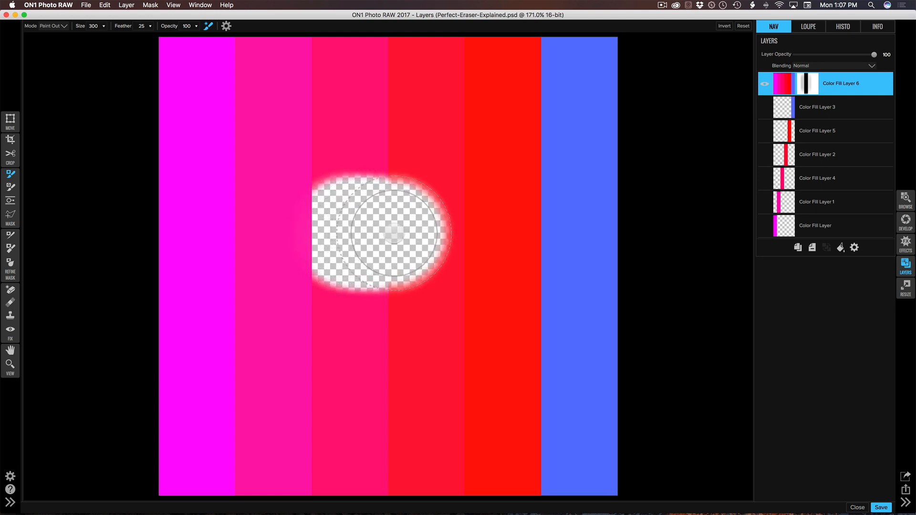
pyautogui.moveTo(379, 237); pyautogui.dragTo(421, 234)
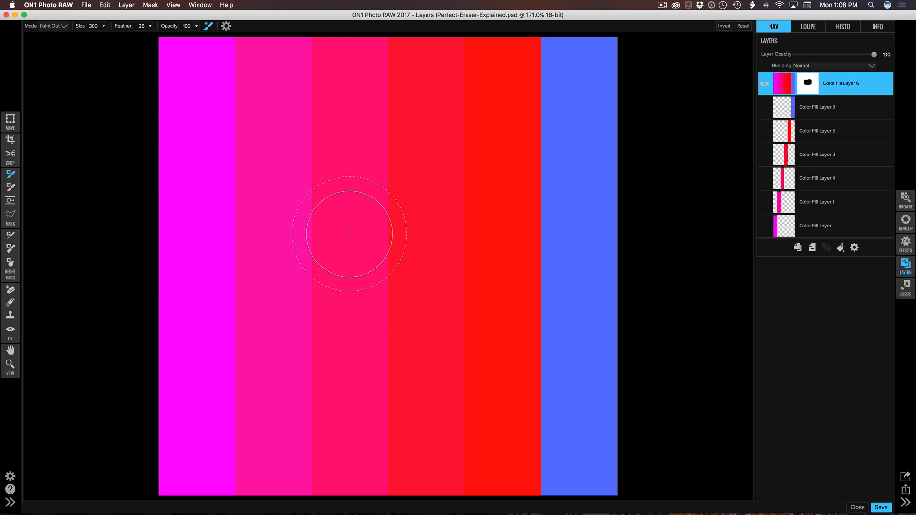
pyautogui.click(351, 232)
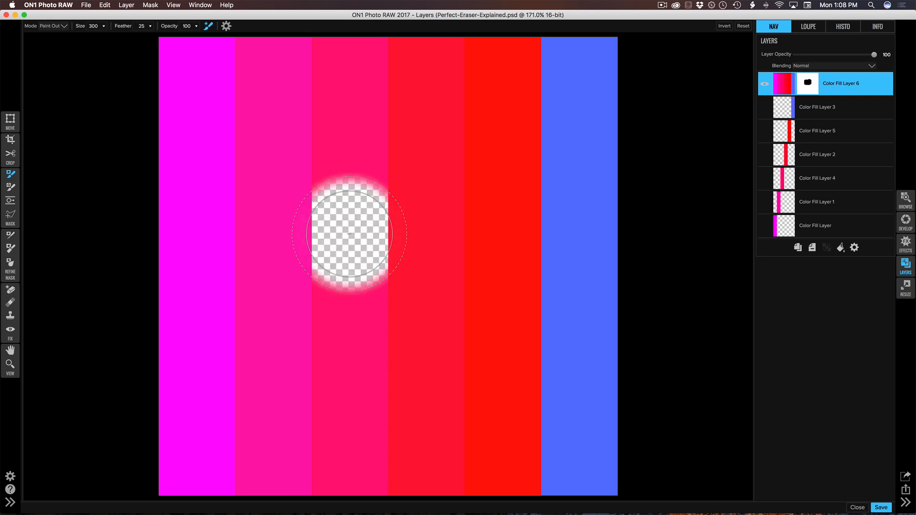
pyautogui.moveTo(347, 234); pyautogui.dragTo(403, 234)
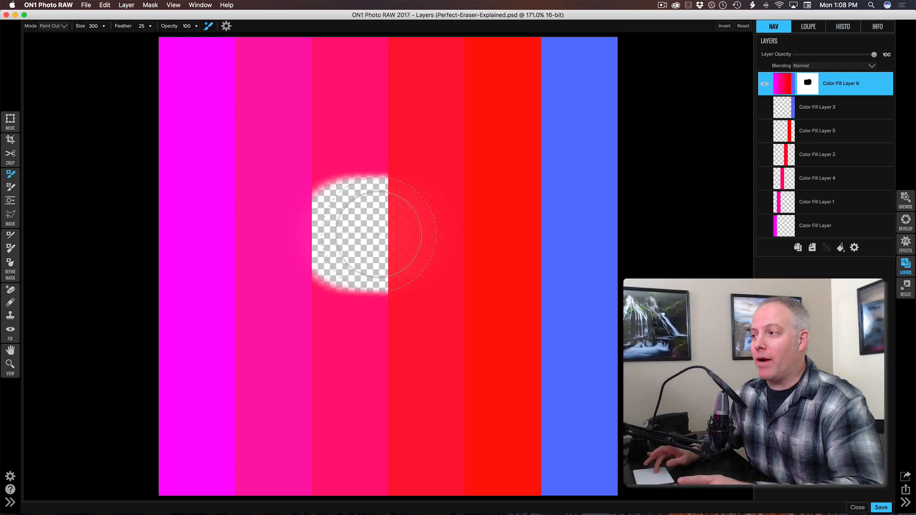
pyautogui.moveTo(380, 233); pyautogui.dragTo(351, 245)
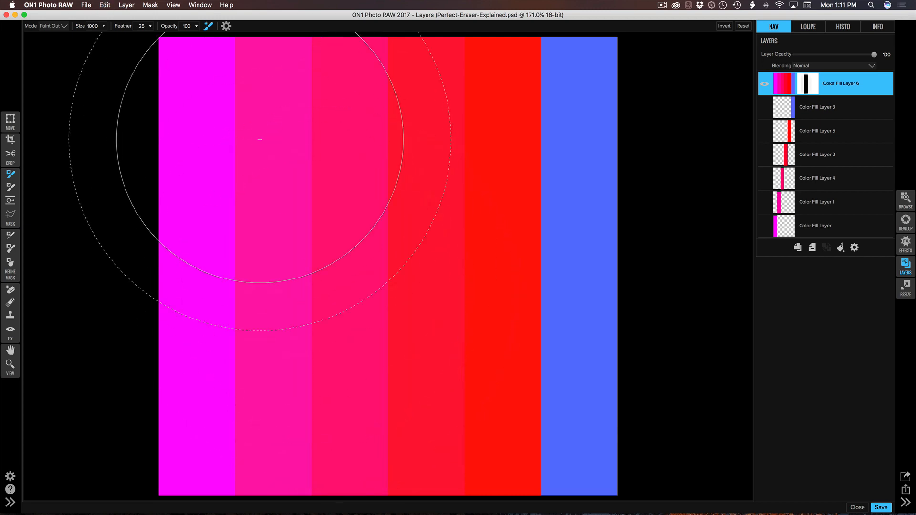
# Lower Perfect Brush Color Threshold to 1 and Transition to 85, then mask out the third stripe.
pyautogui.click(226, 26)
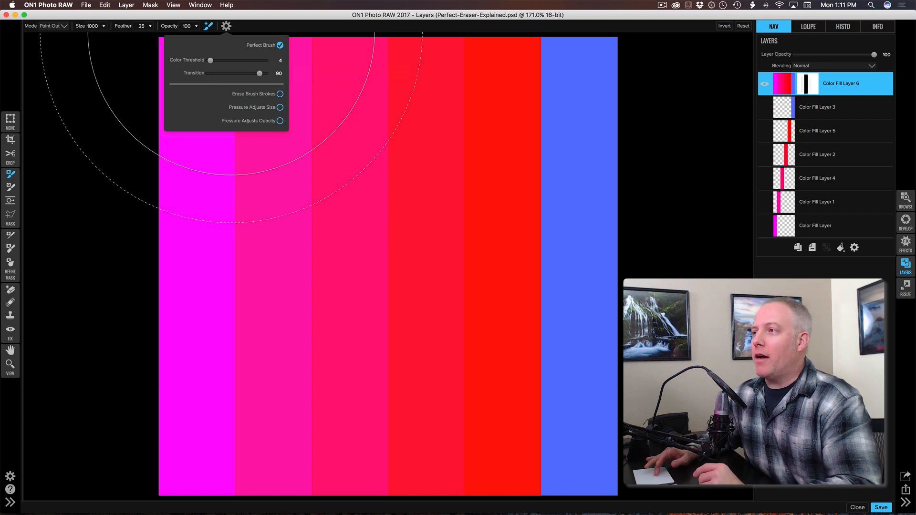
pyautogui.moveTo(260, 73)
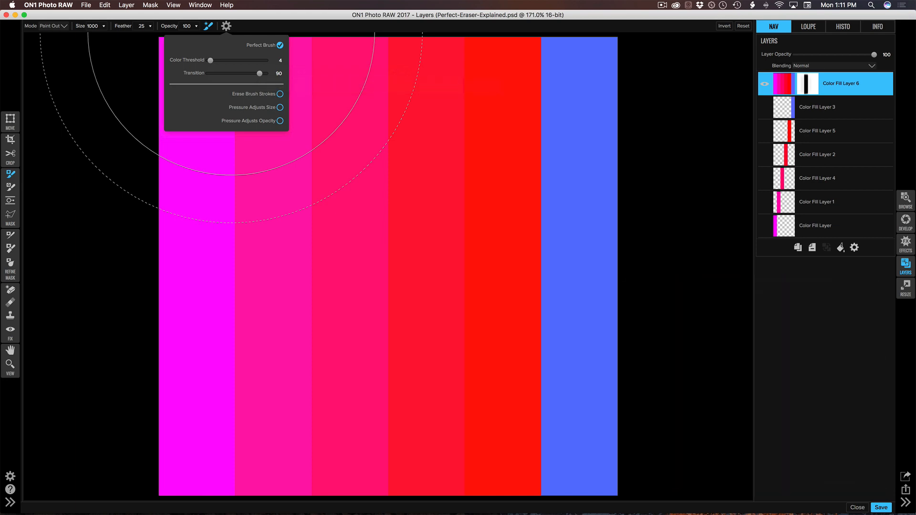
pyautogui.moveTo(210, 59); pyautogui.dragTo(209, 59)
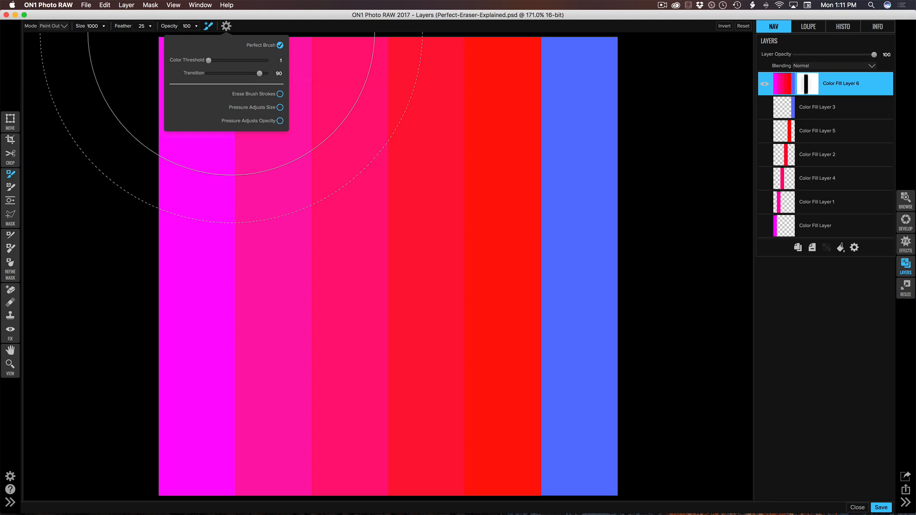
pyautogui.moveTo(258, 73); pyautogui.dragTo(257, 73)
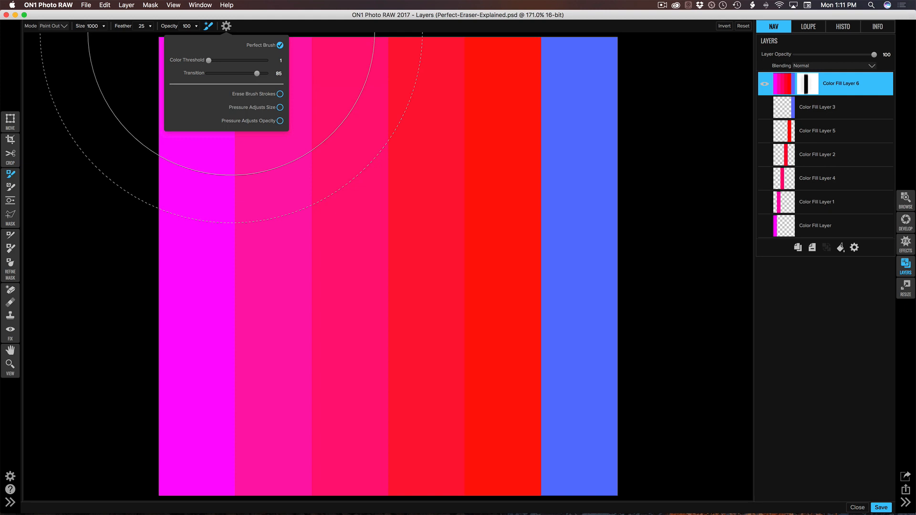
pyautogui.moveTo(257, 73); pyautogui.dragTo(217, 74)
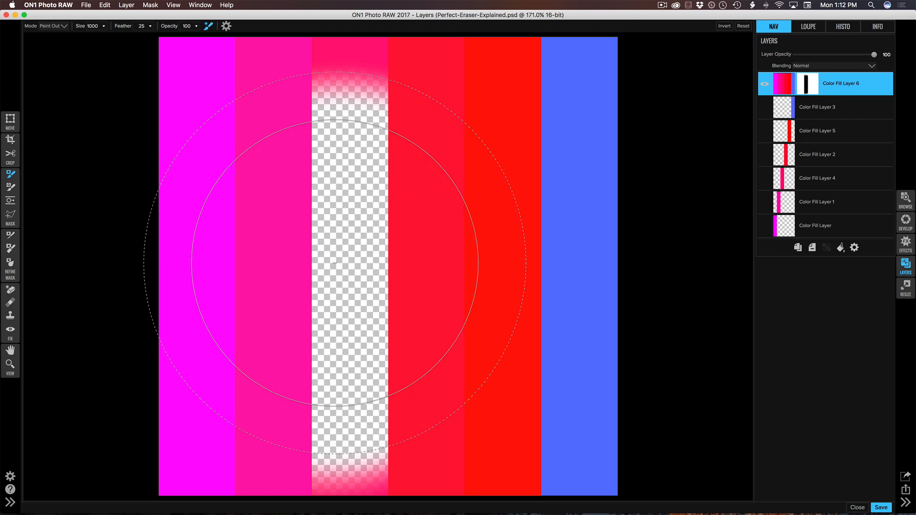
# Undo the masked stripe and raise the Perfect Brush Transition to 88 in its settings.
pyautogui.click(336, 262)
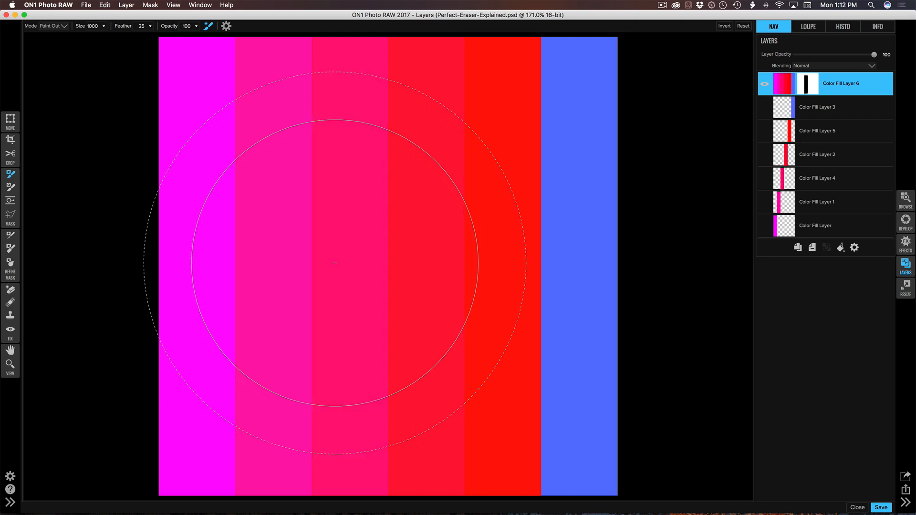
pyautogui.click(225, 26)
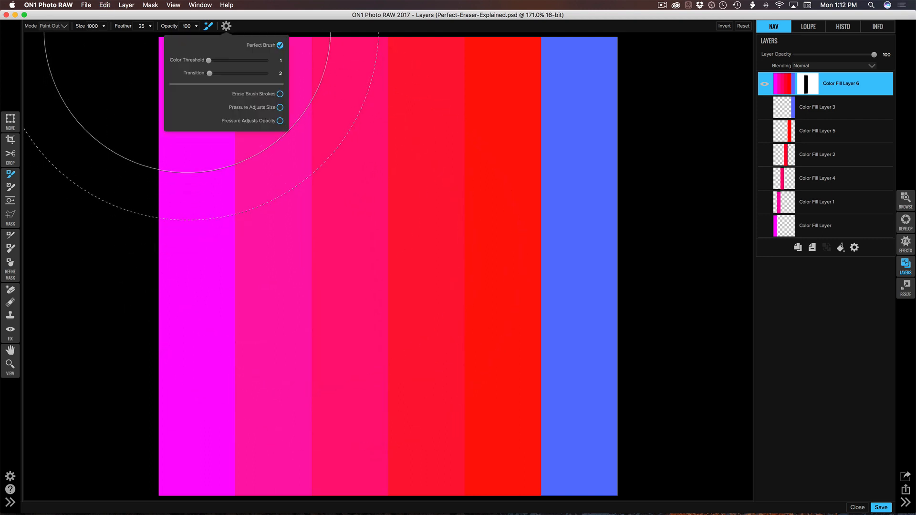
pyautogui.moveTo(210, 72); pyautogui.dragTo(259, 73)
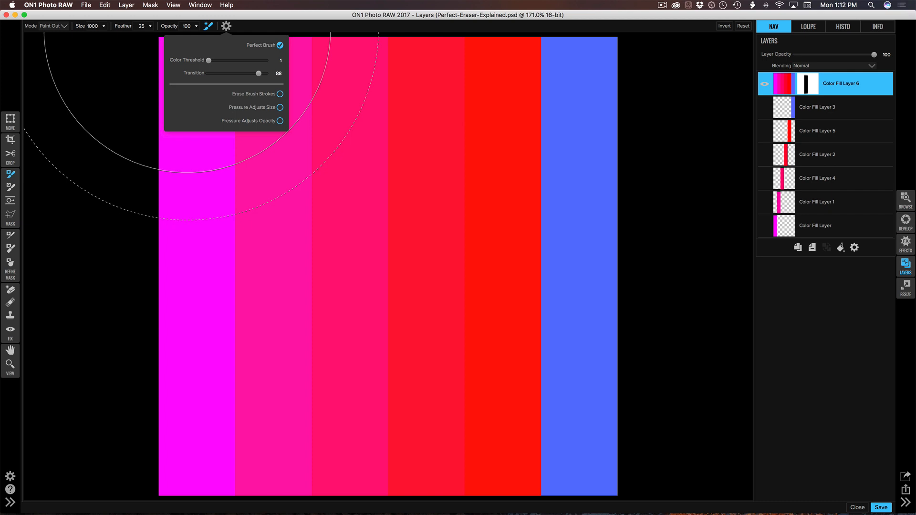
pyautogui.moveTo(209, 59); pyautogui.dragTo(233, 60)
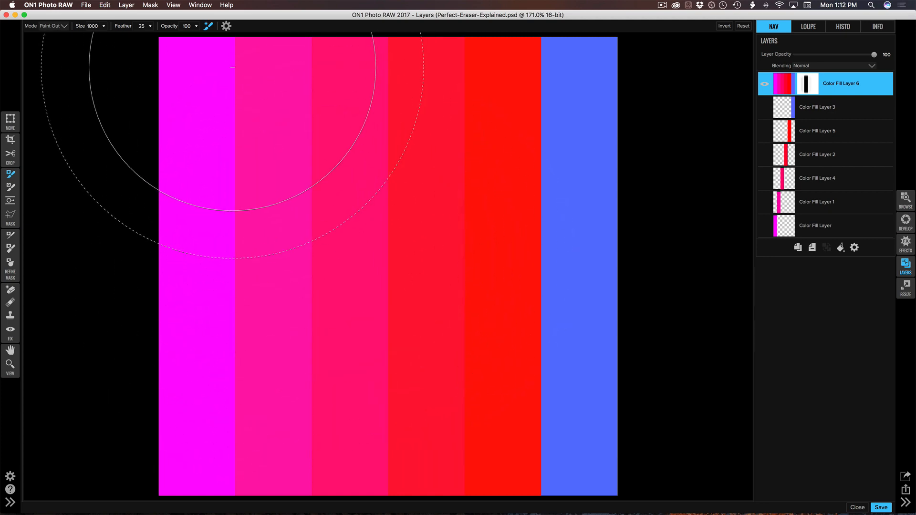
pyautogui.click(226, 26)
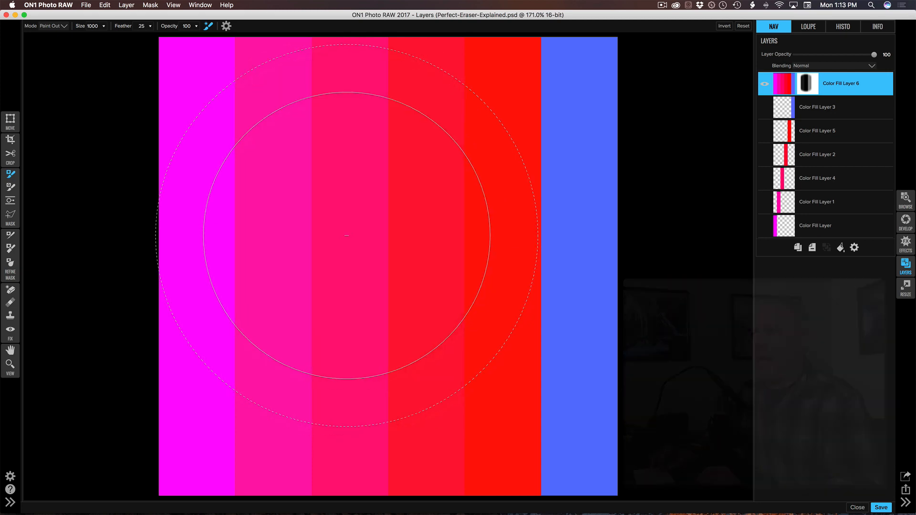
# Drop the Perfect Brush Color Threshold to 6, then raise it to 94 with Transition at 90.
pyautogui.click(225, 26)
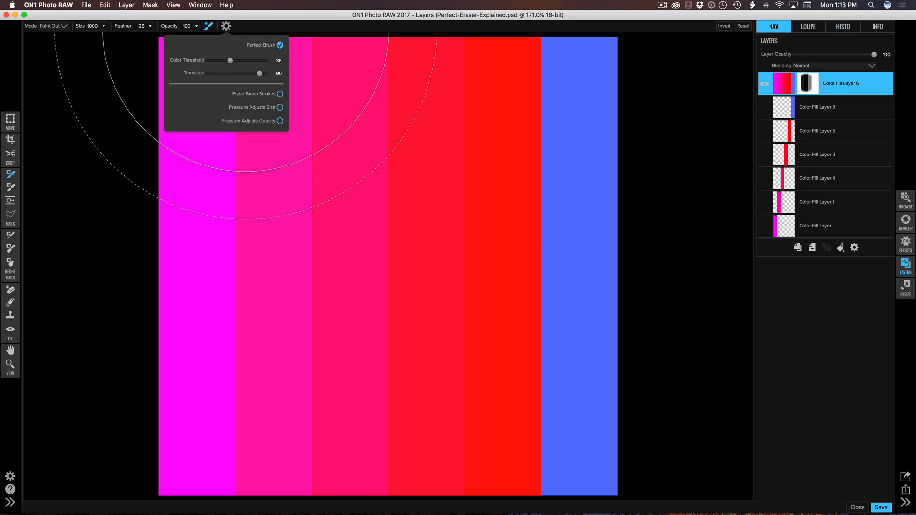
pyautogui.moveTo(230, 60); pyautogui.dragTo(211, 60)
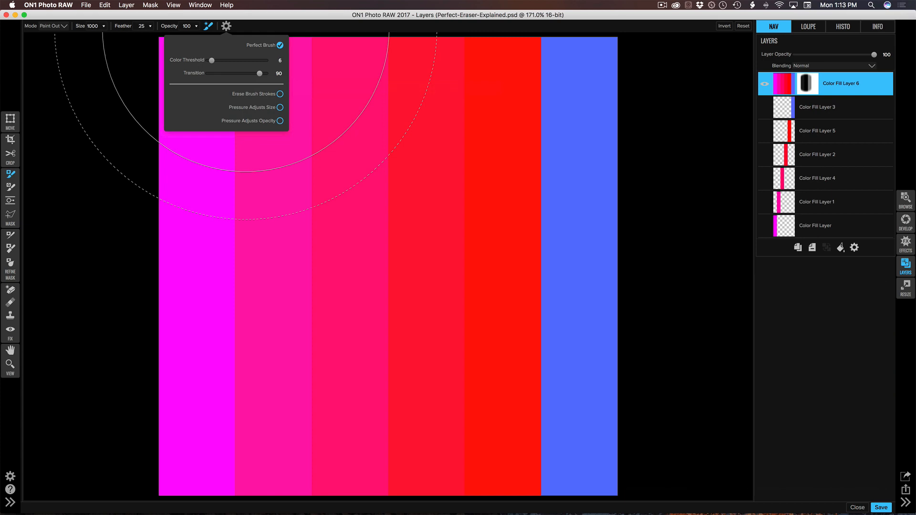
pyautogui.moveTo(229, 60); pyautogui.dragTo(261, 60)
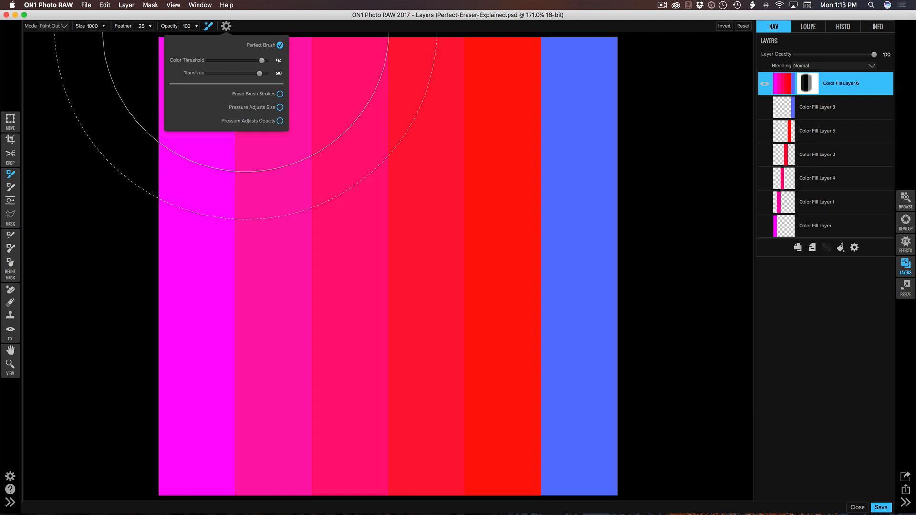